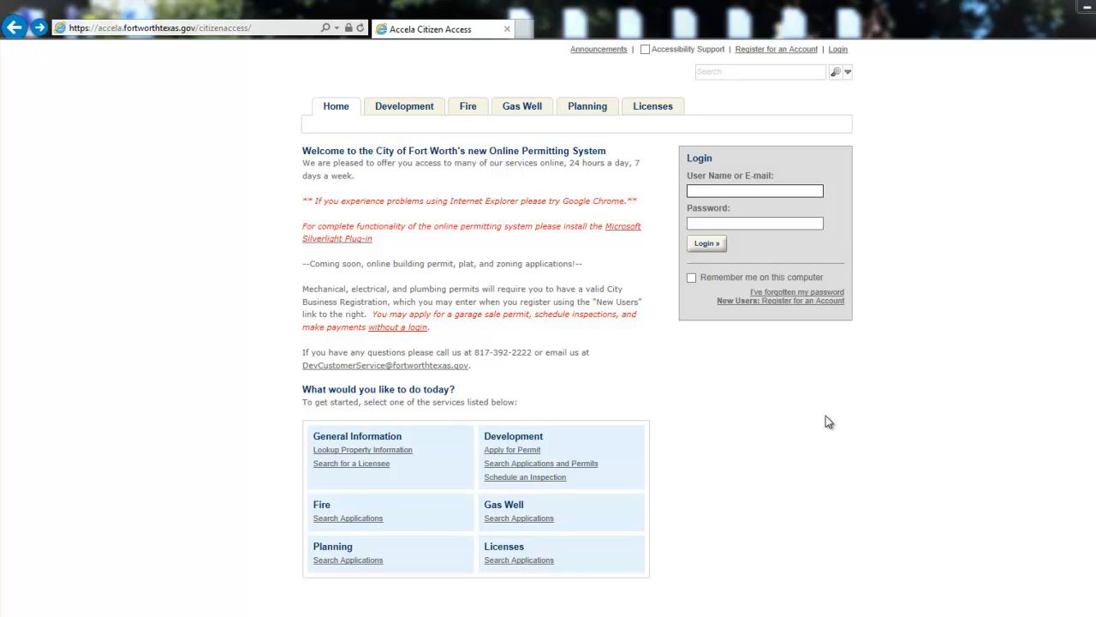
{"action": "mouse_move", "coordinate": [814, 418]}
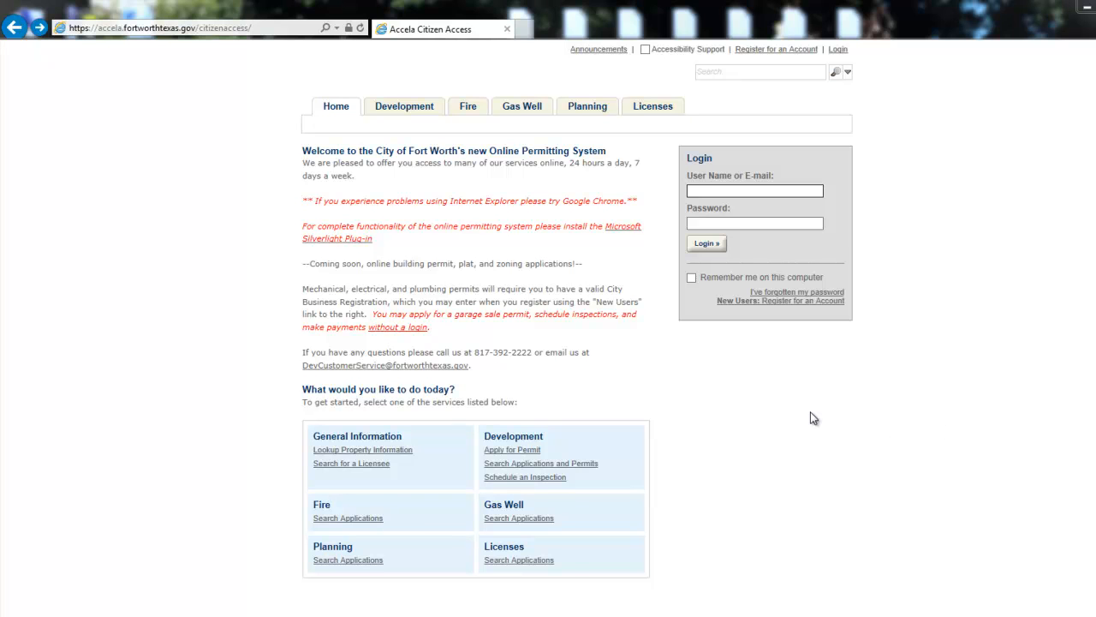
{"action": "mouse_move", "coordinate": [271, 202]}
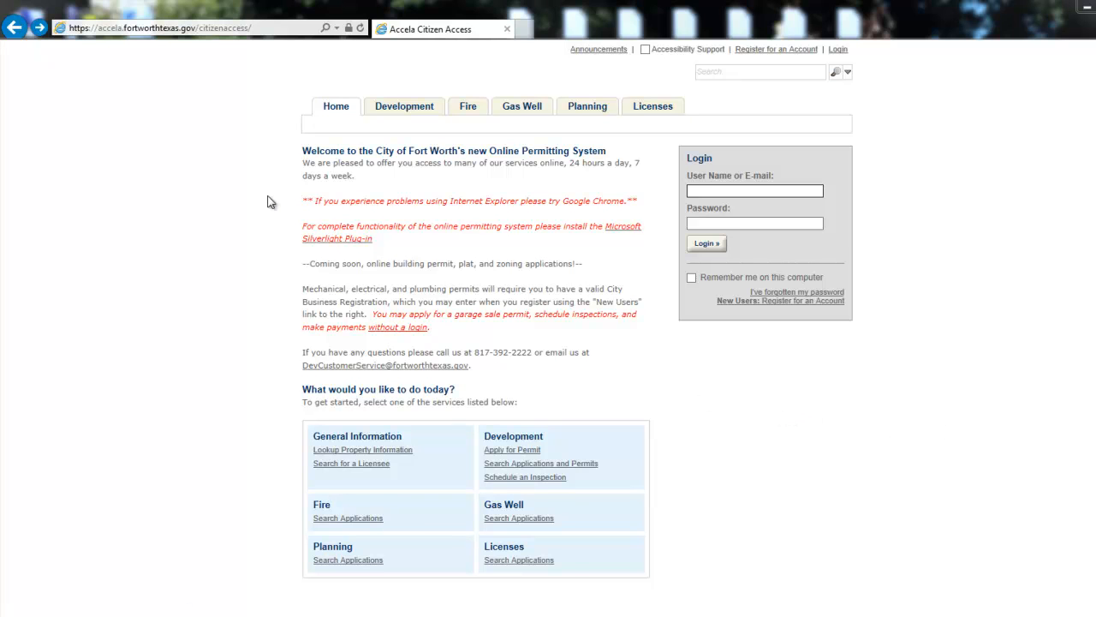
{"action": "mouse_move", "coordinate": [63, 52]}
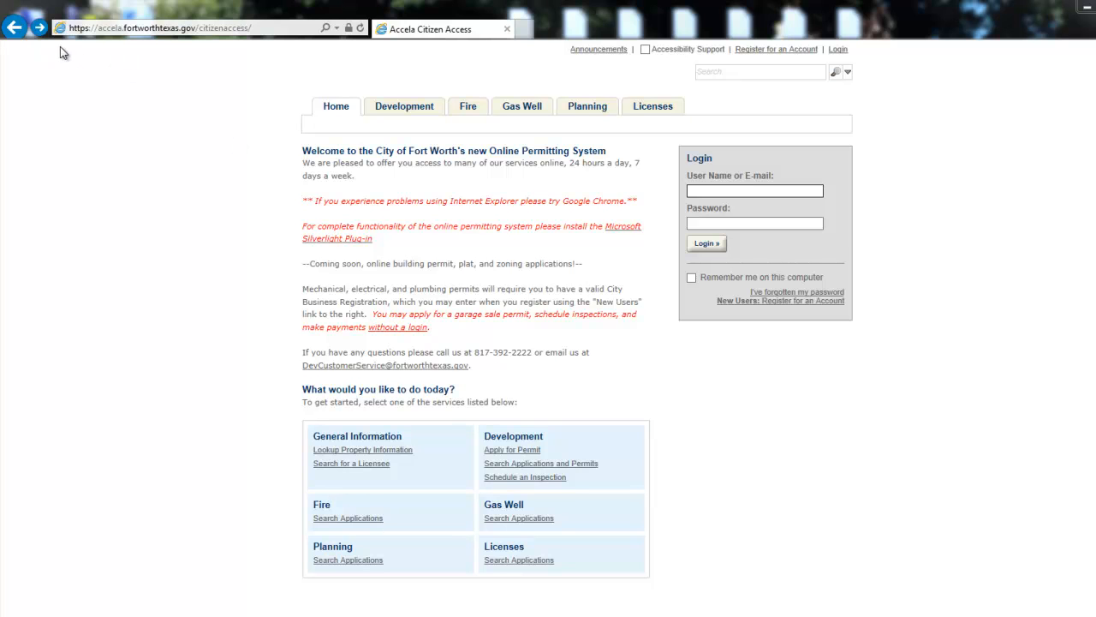
{"action": "mouse_move", "coordinate": [109, 50]}
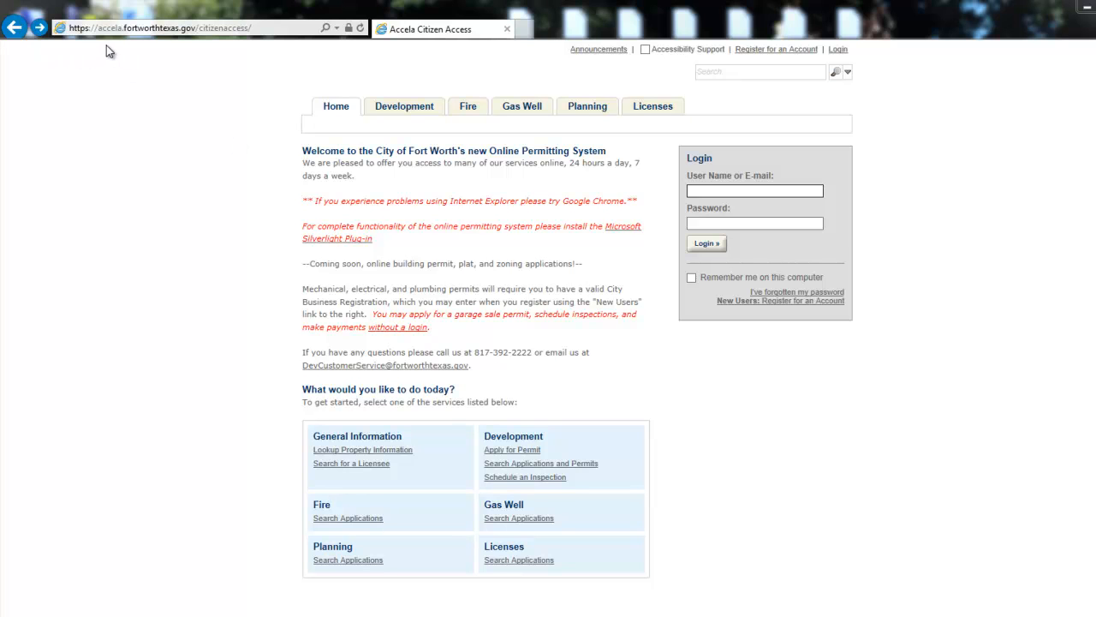
{"action": "mouse_move", "coordinate": [189, 50]}
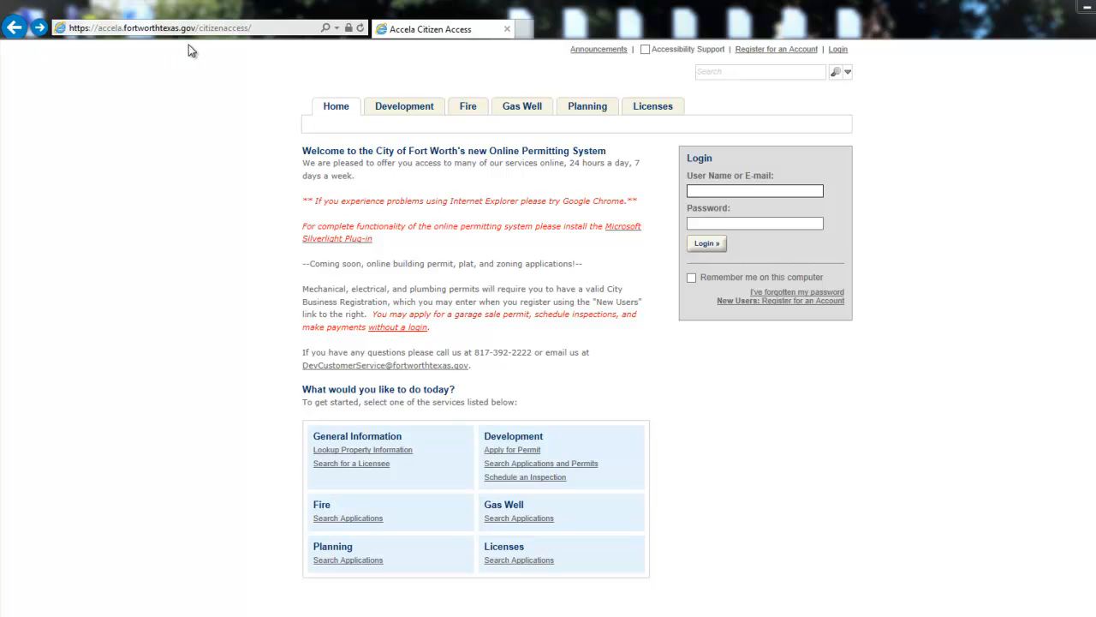
{"action": "mouse_move", "coordinate": [266, 53]}
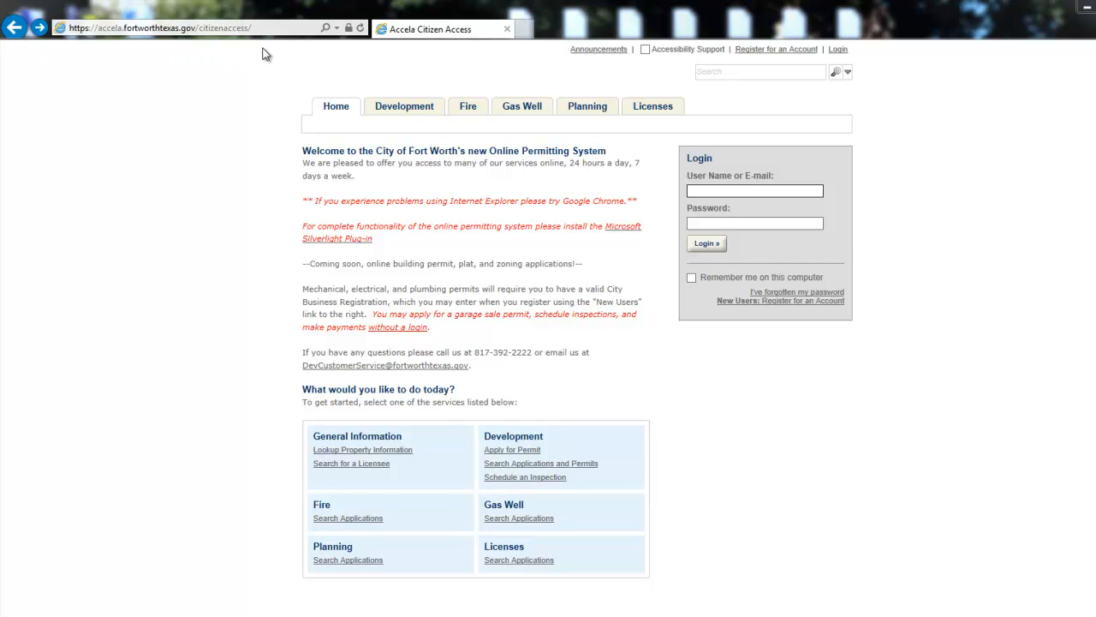
{"action": "mouse_move", "coordinate": [256, 68]}
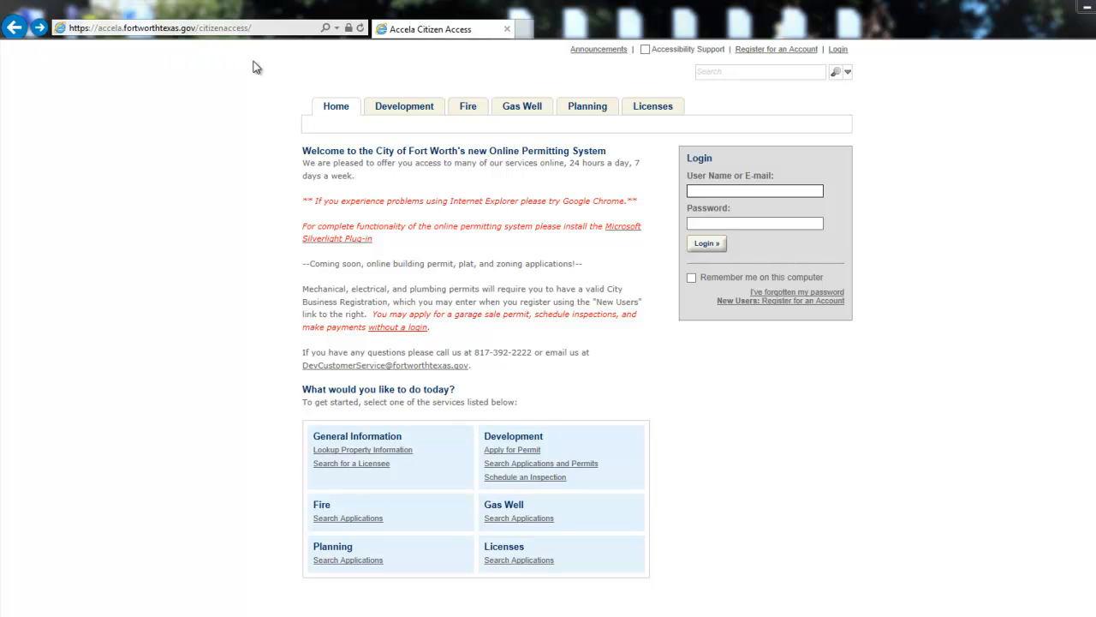
{"action": "mouse_move", "coordinate": [649, 208]}
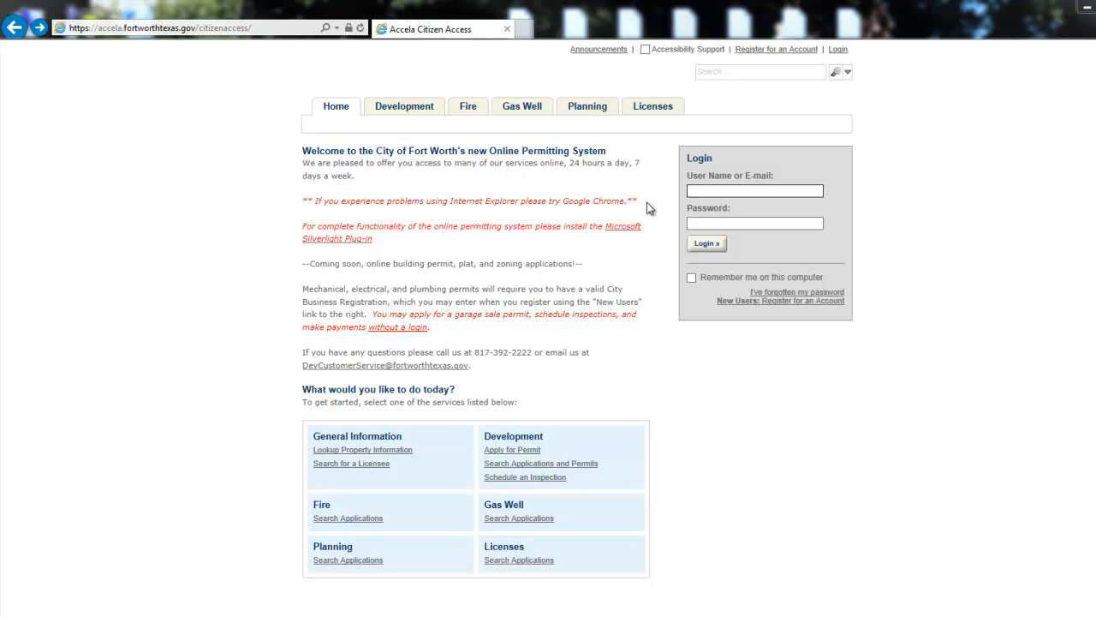
{"action": "mouse_move", "coordinate": [327, 228]}
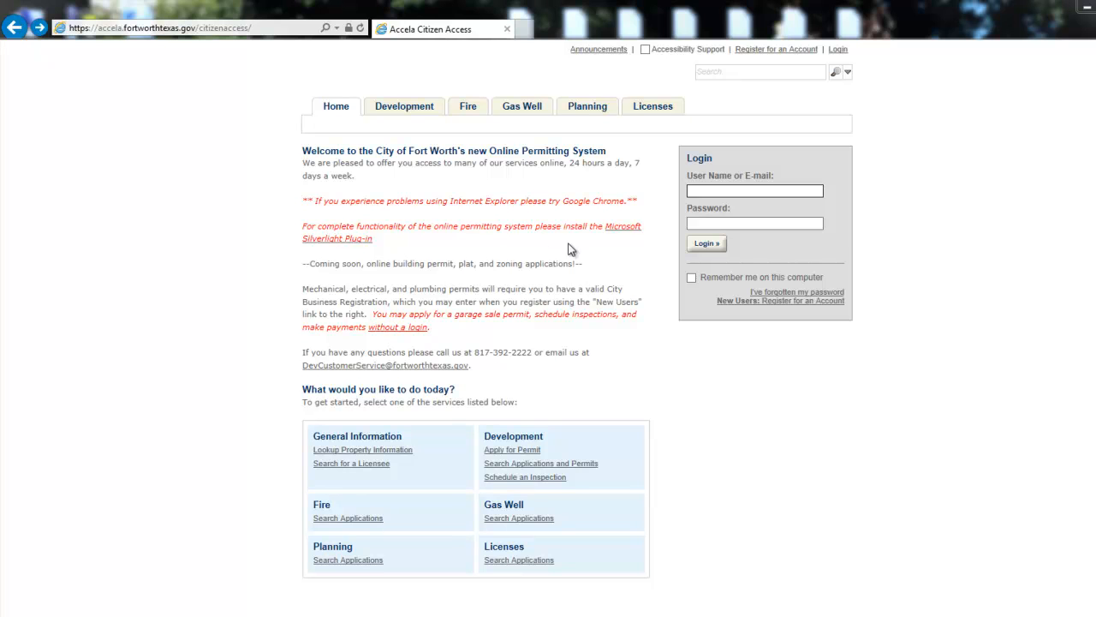
{"action": "mouse_move", "coordinate": [632, 243]}
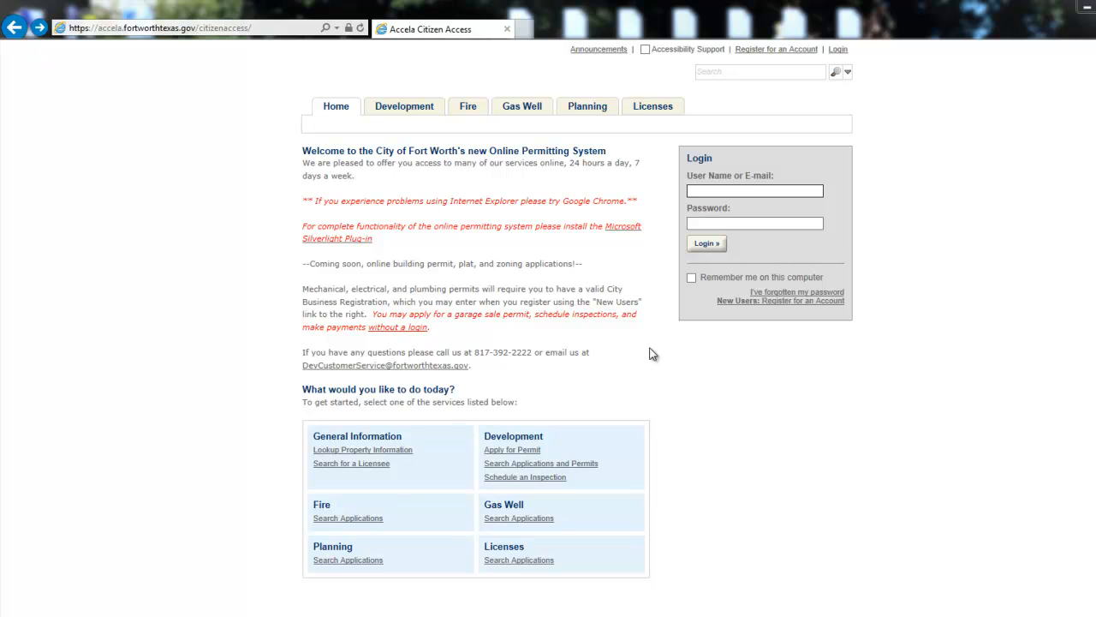
{"action": "mouse_move", "coordinate": [851, 275]}
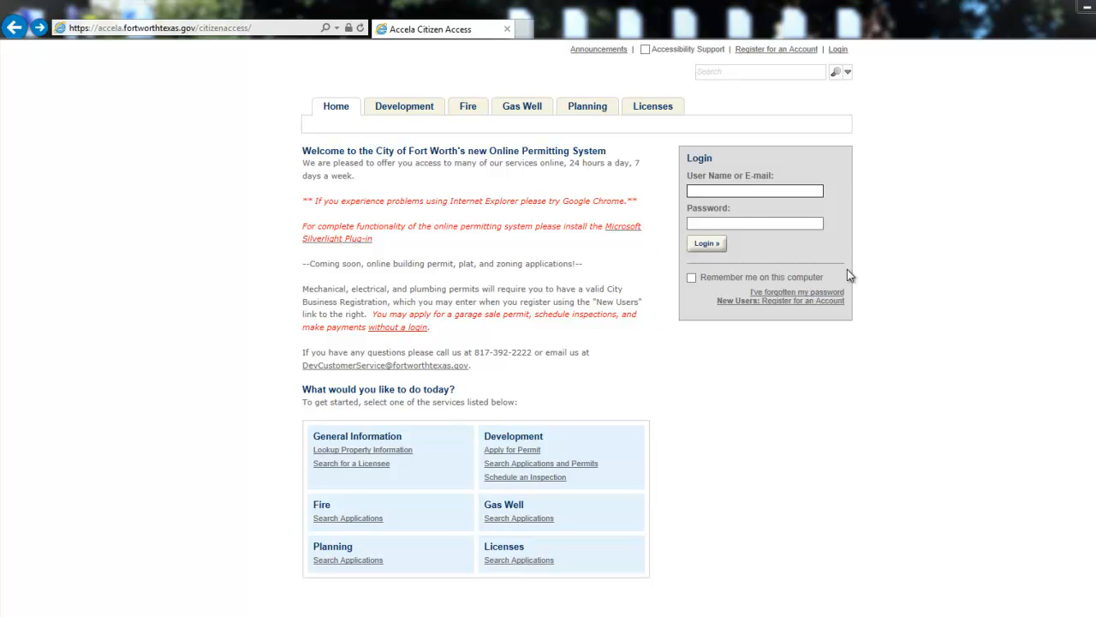
{"action": "mouse_move", "coordinate": [756, 310]}
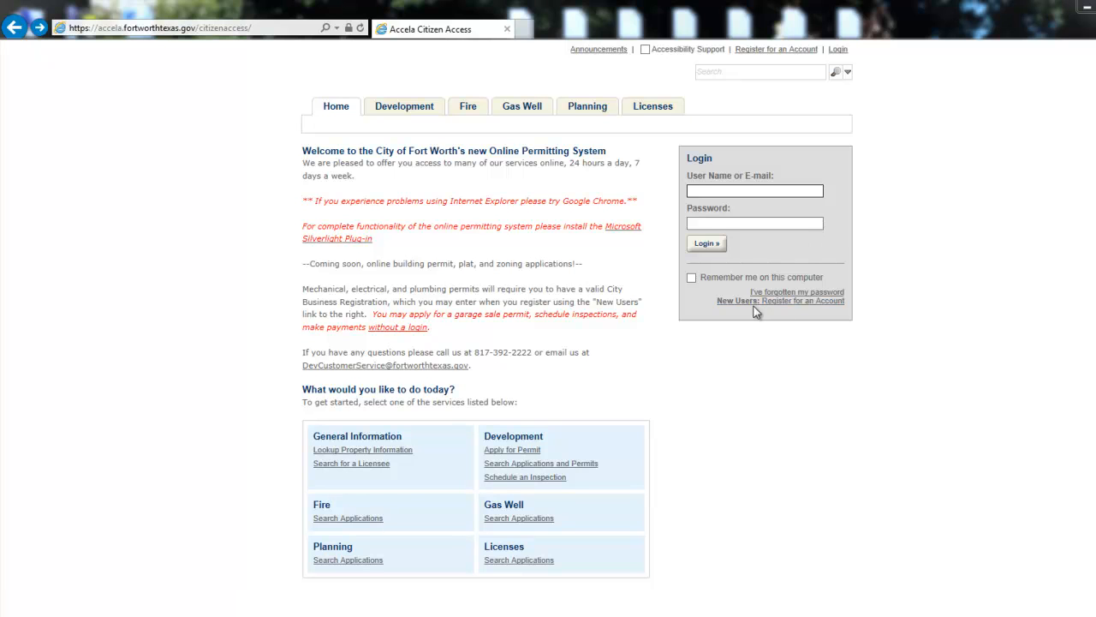
{"action": "mouse_move", "coordinate": [779, 301]}
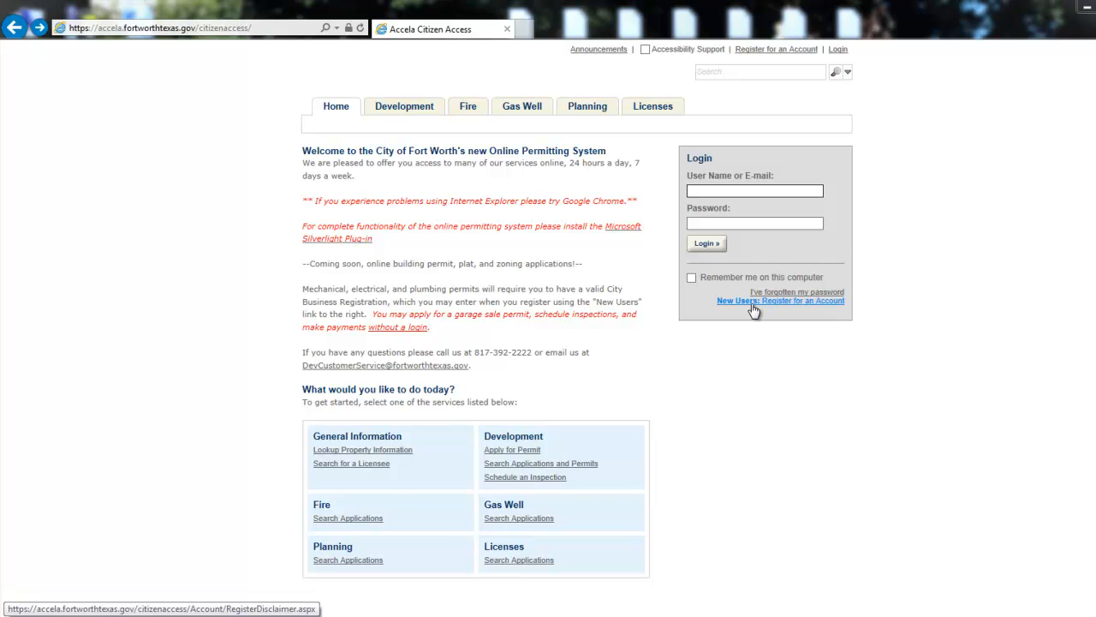
Start a new user registration and accept the General Disclaimer terms to reach Step 2.
{"action": "left_click", "coordinate": [752, 301]}
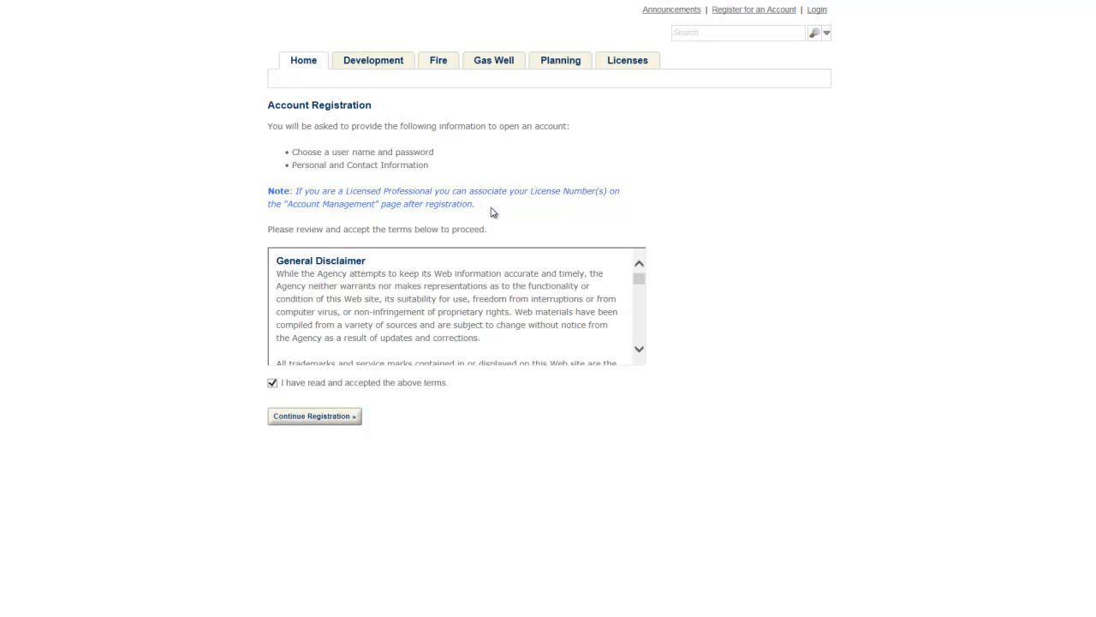
{"action": "mouse_move", "coordinate": [469, 241]}
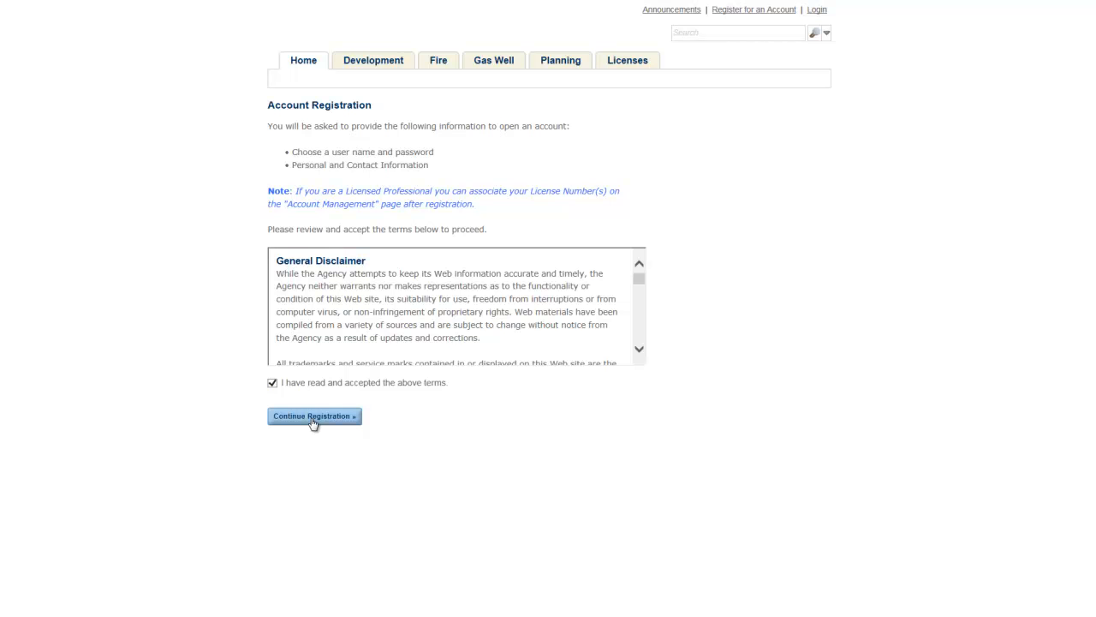
{"action": "left_click", "coordinate": [314, 415]}
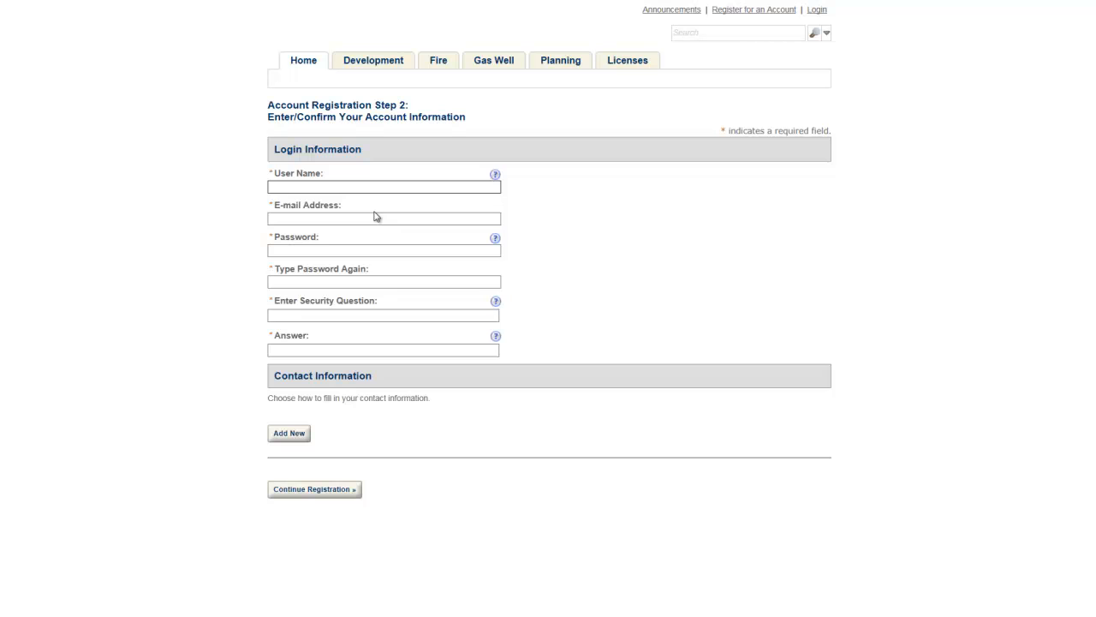
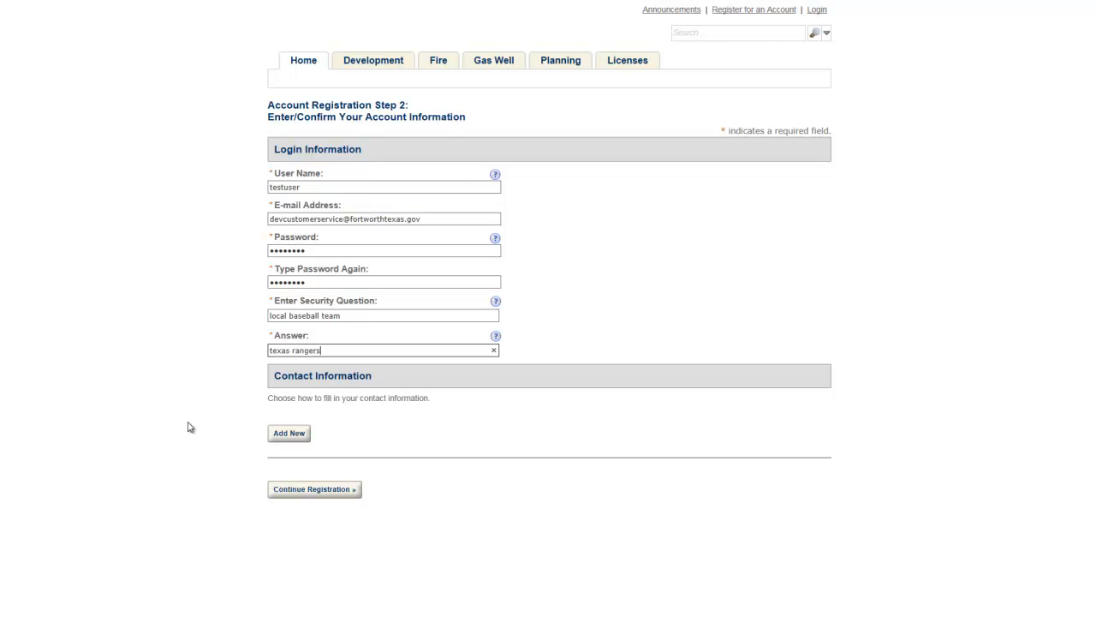
Add a new contact with first name 'Test' at 1000 Throckmorton St.
{"action": "left_click", "coordinate": [288, 433]}
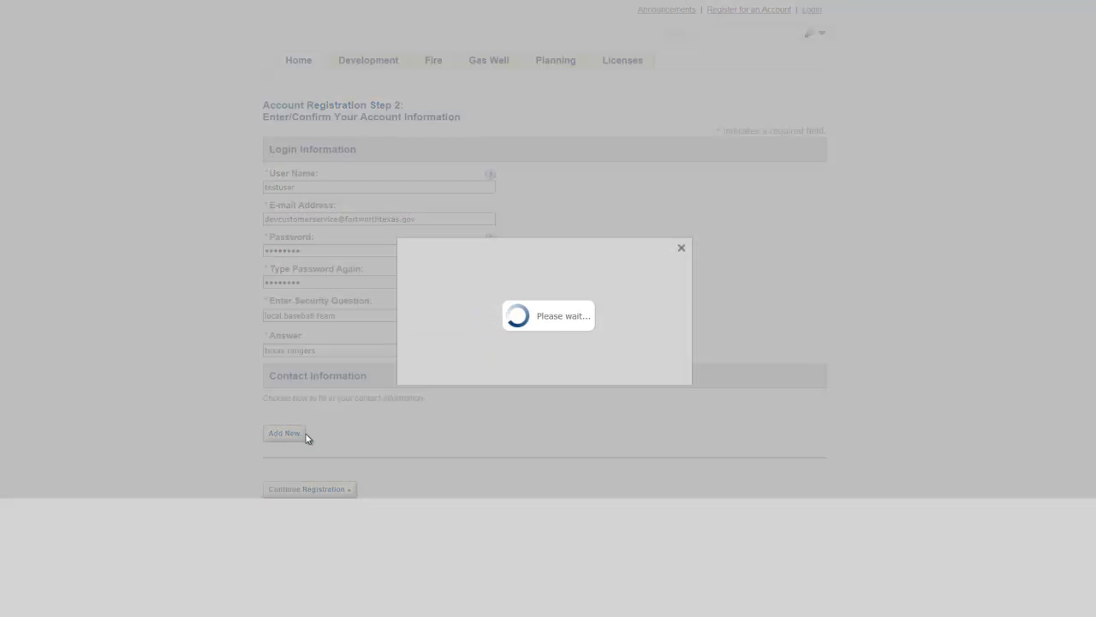
{"action": "left_click", "coordinate": [283, 433]}
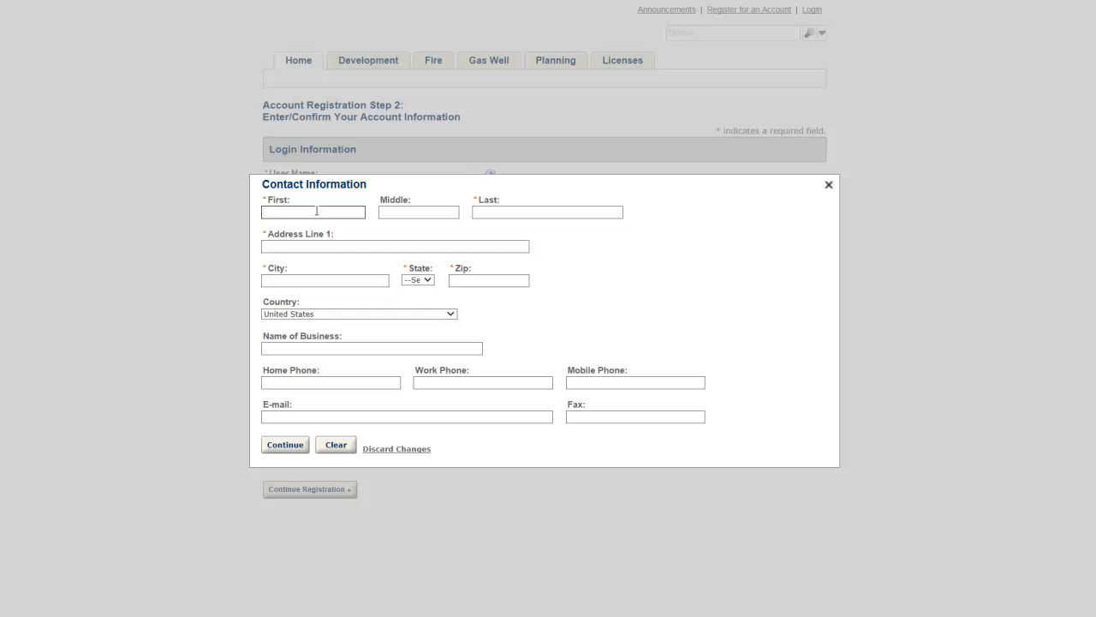
{"action": "type", "text": "Test"}
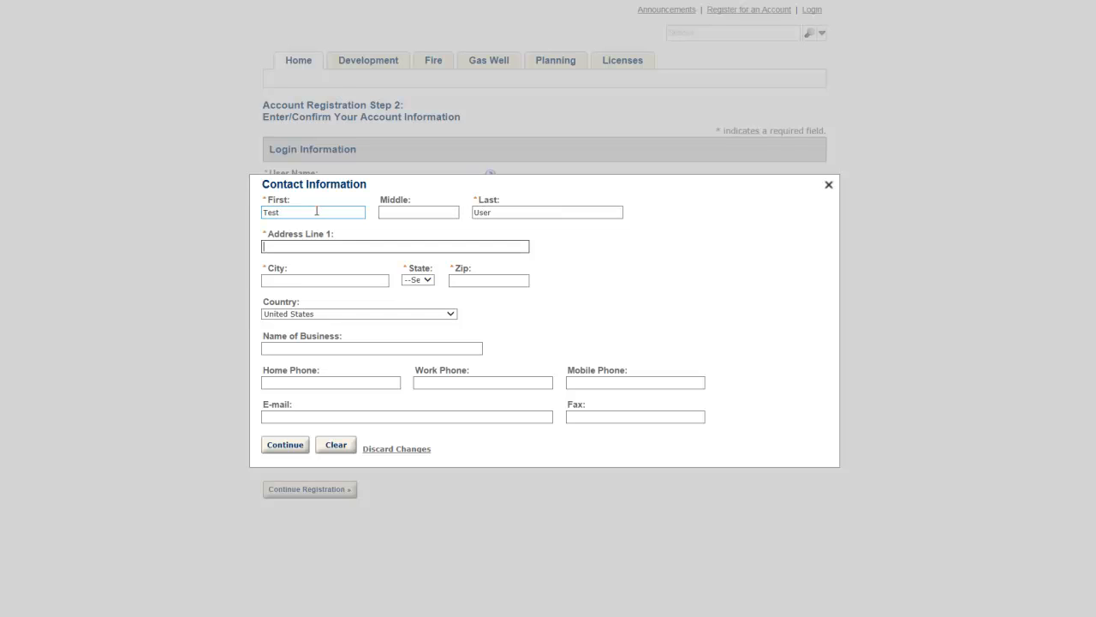
{"action": "type", "text": "1000"}
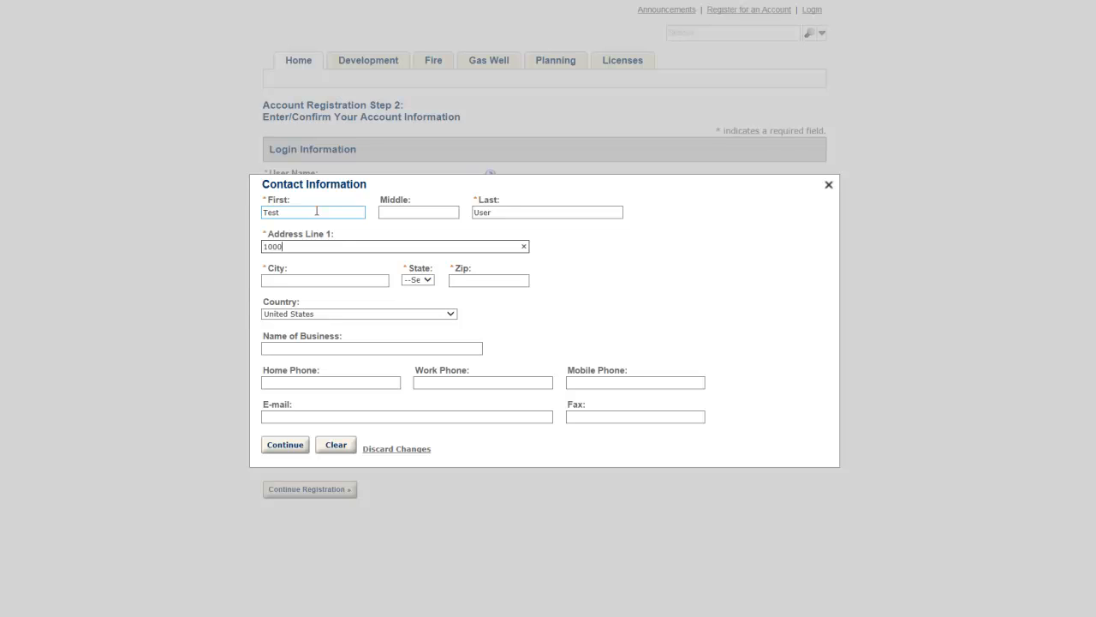
{"action": "type", "text": "Throck"}
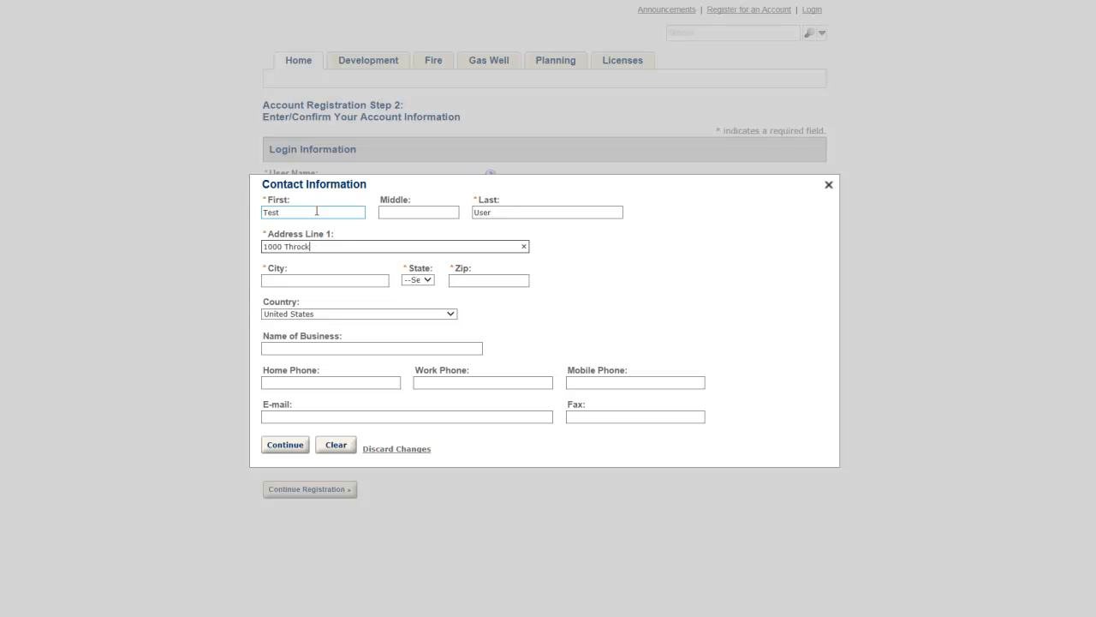
{"action": "type", "text": "morton St"}
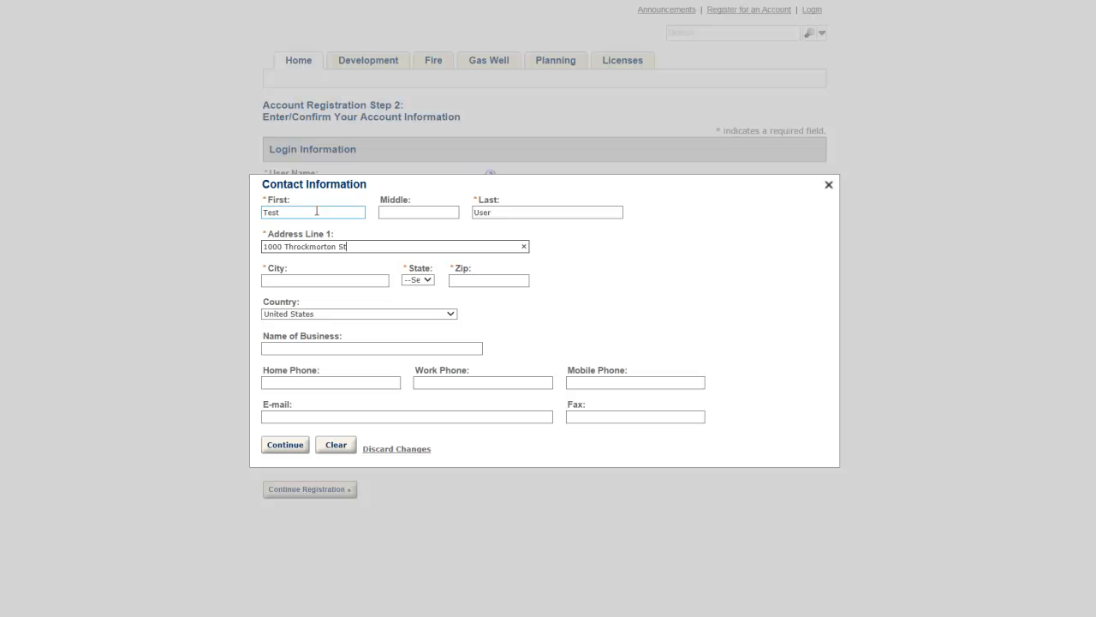
{"action": "type", "text": "Fort Worth"}
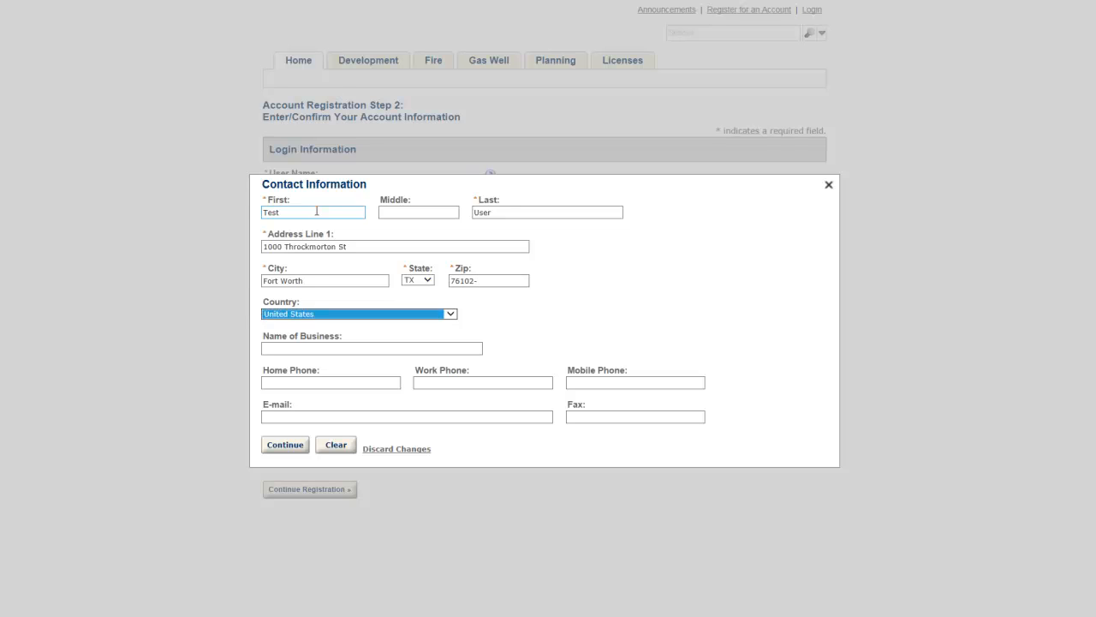
{"action": "type", "text": "City of Fort Worth"}
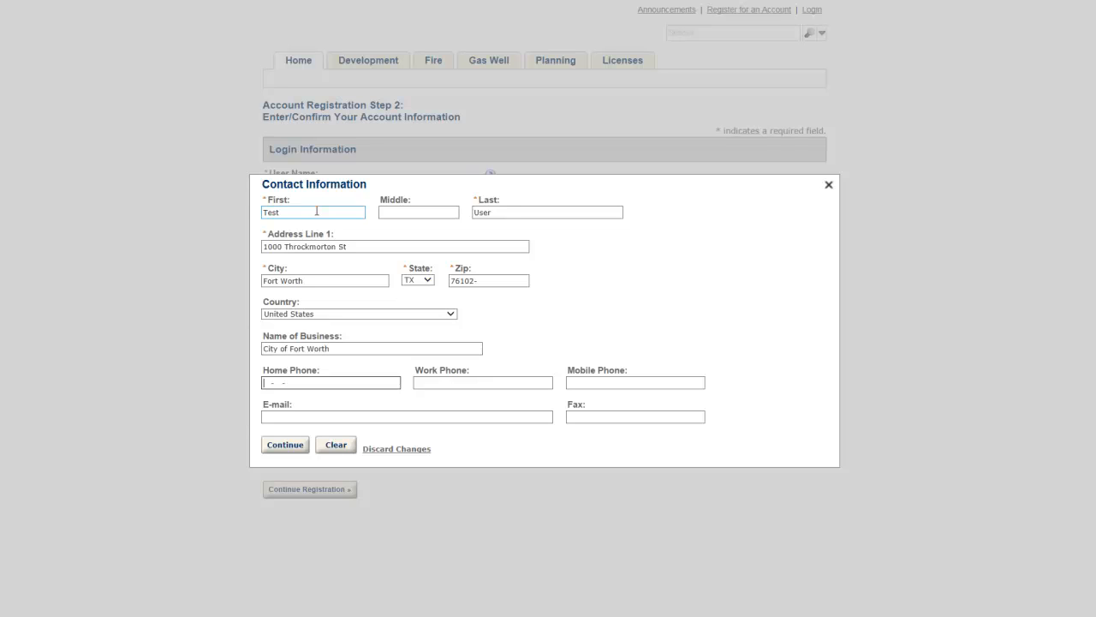
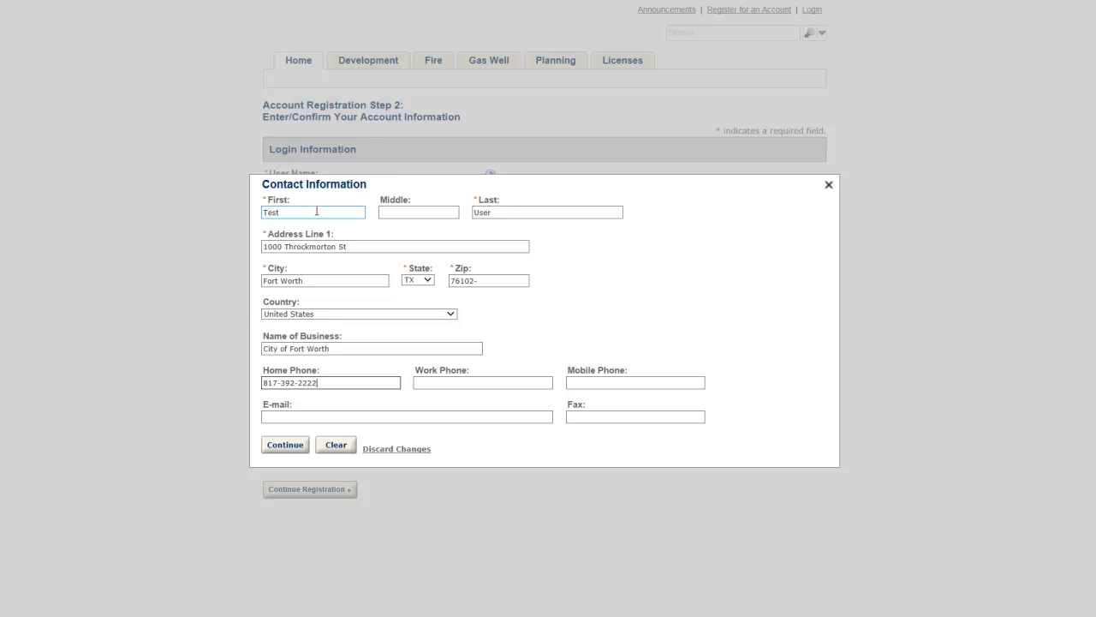
{"action": "type", "text": "817-3  -"}
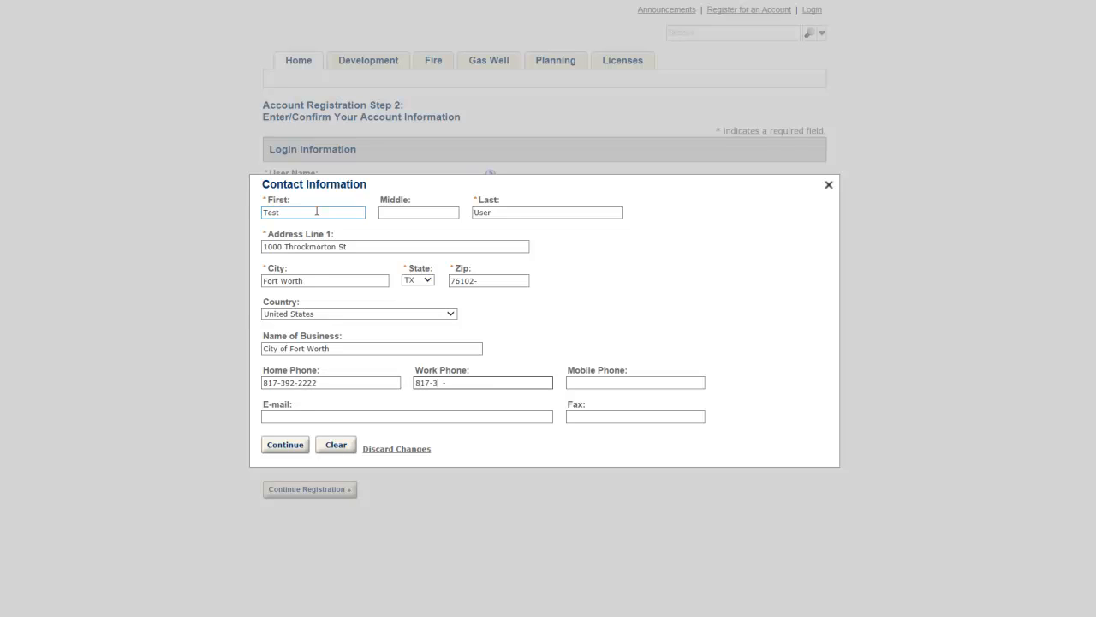
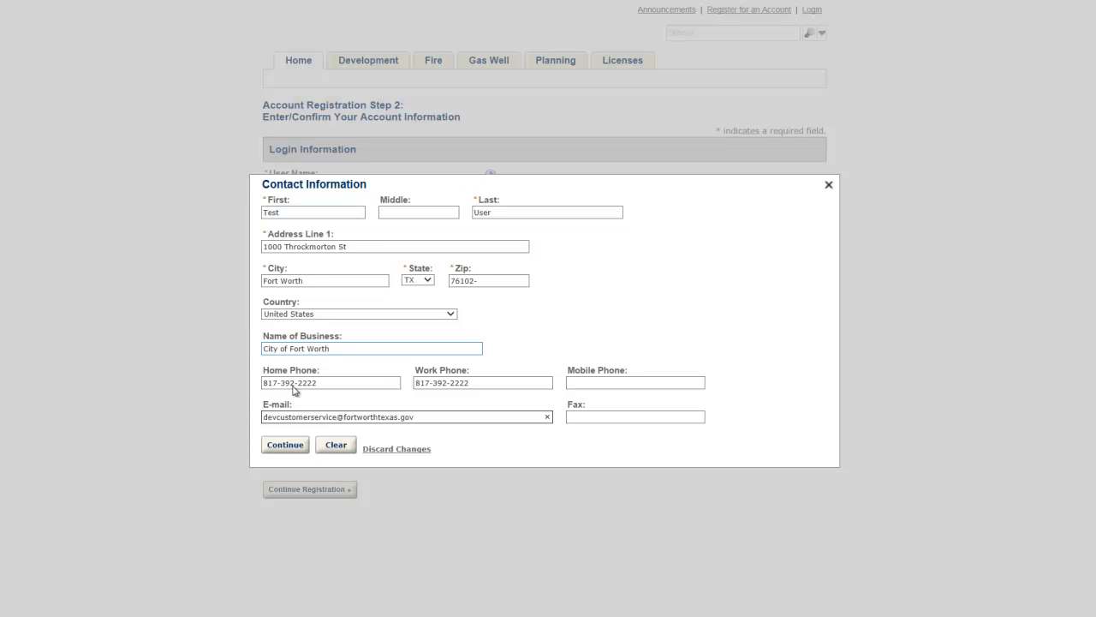
{"action": "left_click", "coordinate": [285, 444]}
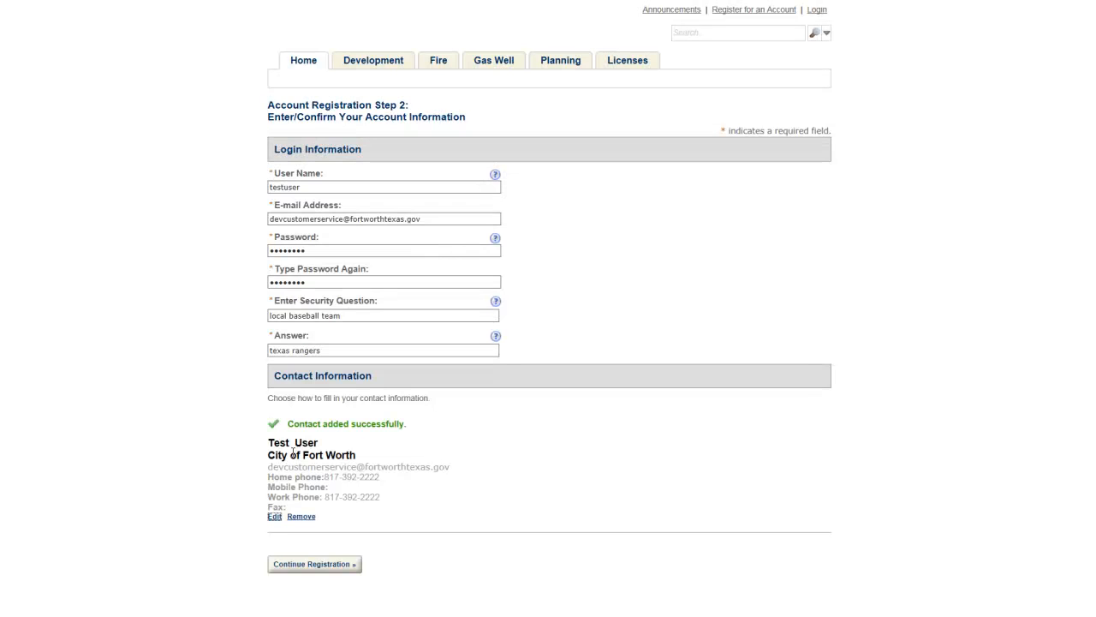
{"action": "left_click", "coordinate": [314, 564]}
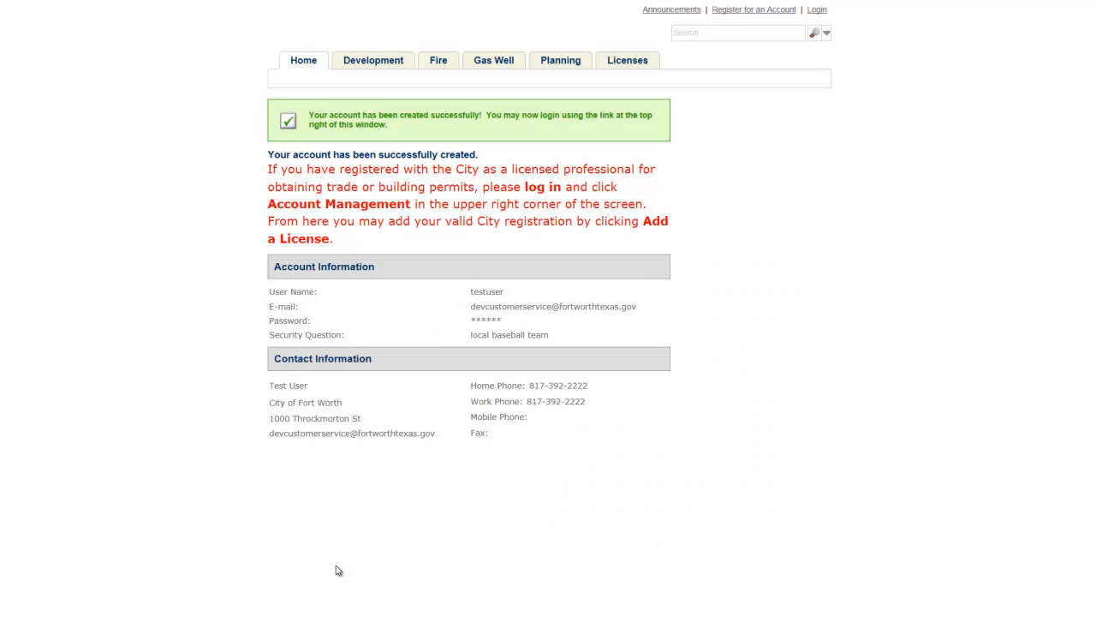